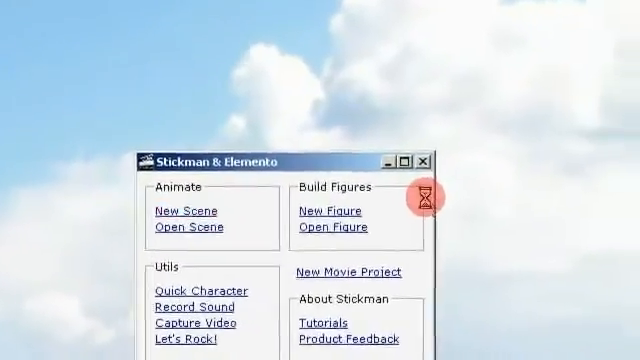
Create a new animation scene from the Animate section of the launcher
{"action": "left_click", "coordinate": [329, 210]}
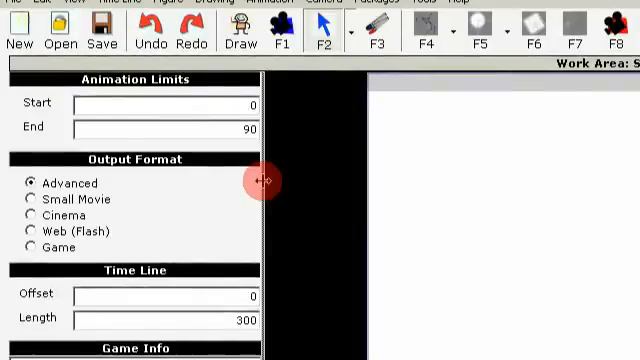
Drag the settings-panel splitter left to widen the work area
{"action": "left_click_drag", "start_coordinate": [262, 180], "coordinate": [225, 190]}
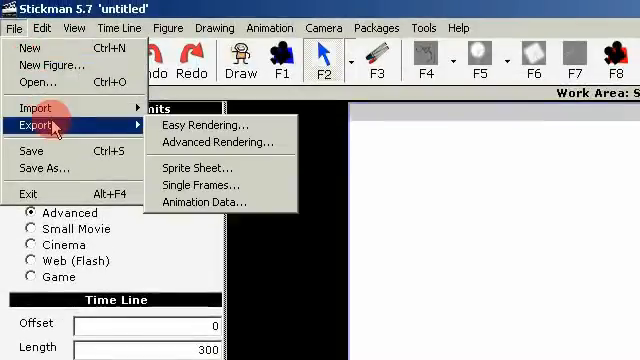
{"action": "mouse_move", "coordinate": [40, 108]}
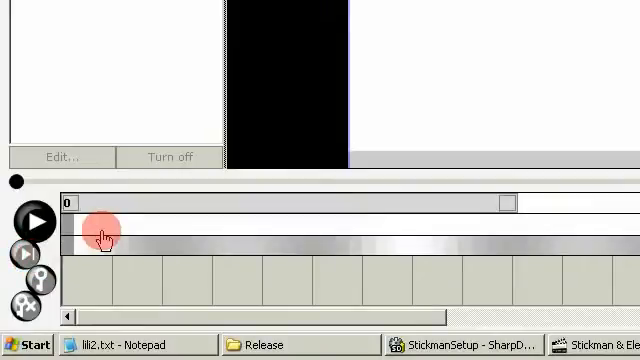
{"action": "mouse_move", "coordinate": [165, 237]}
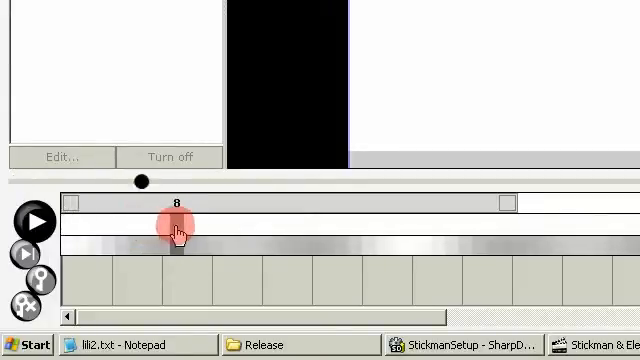
Scrub the timeline marker and slider across several frames toward frame 24
{"action": "left_click_drag", "start_coordinate": [173, 228], "coordinate": [373, 210]}
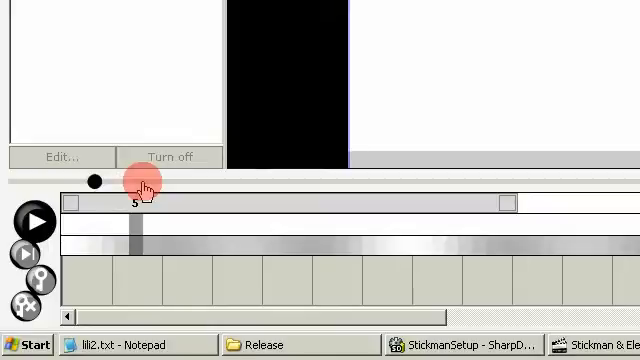
{"action": "mouse_move", "coordinate": [160, 180]}
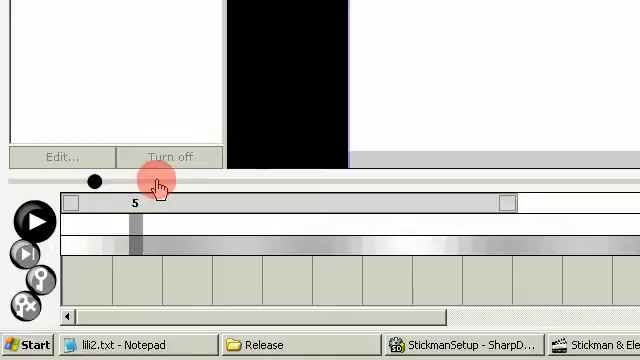
{"action": "left_click_drag", "start_coordinate": [90, 181], "coordinate": [338, 187]}
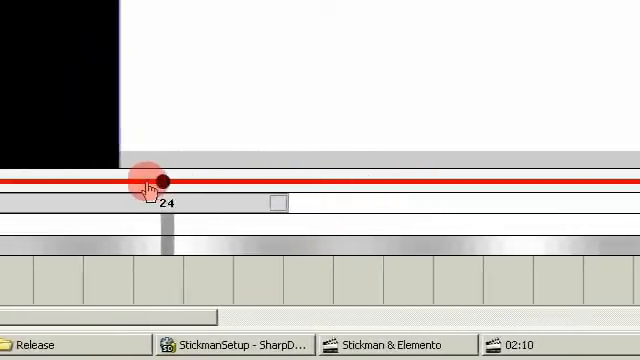
{"action": "left_click_drag", "start_coordinate": [160, 182], "coordinate": [405, 182]}
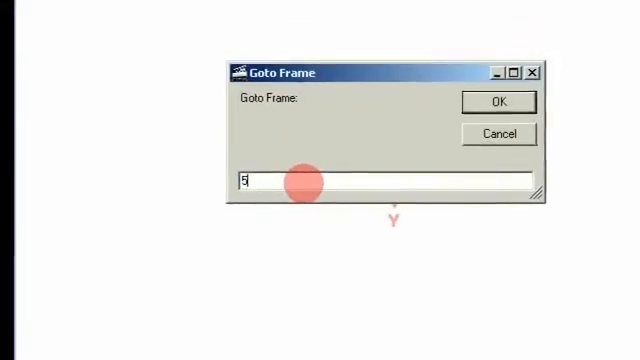
Enter frame 50 in the Goto Frame dialog and confirm
{"action": "type", "text": "0"}
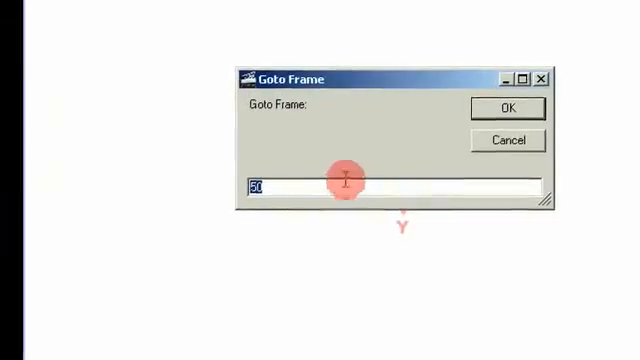
{"action": "left_click", "coordinate": [502, 108]}
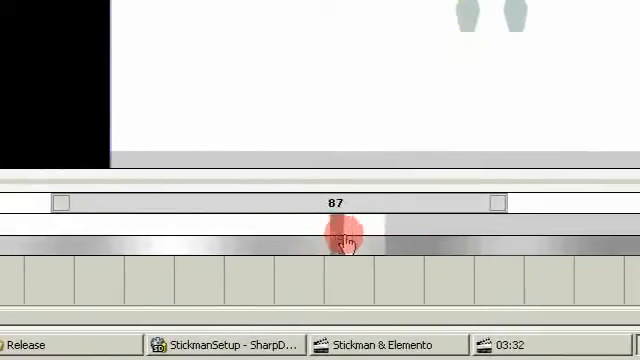
Drag the timeline position marker to frame 87 to preview the figure
{"action": "left_click_drag", "start_coordinate": [345, 240], "coordinate": [200, 223]}
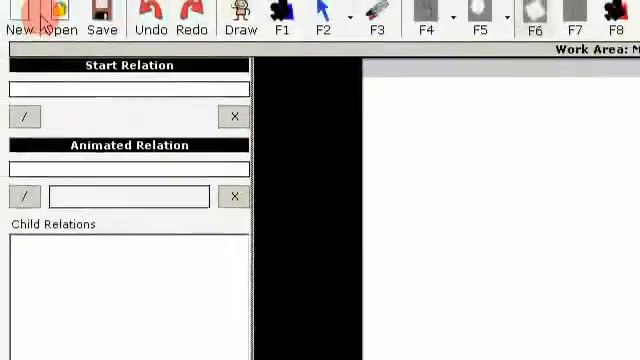
Open the game project and scroll to the expanded Game Info figures list
{"action": "left_click", "coordinate": [56, 18]}
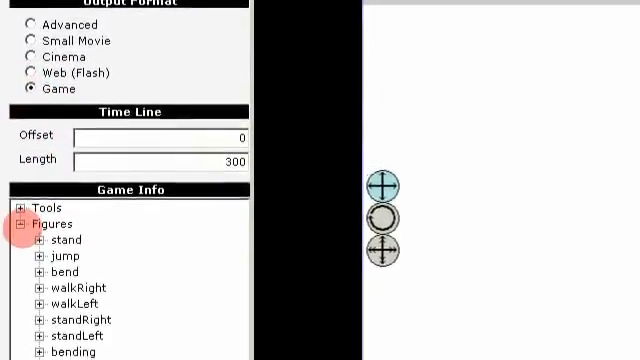
{"action": "scroll", "scroll_direction": "down", "scroll_amount": 3}
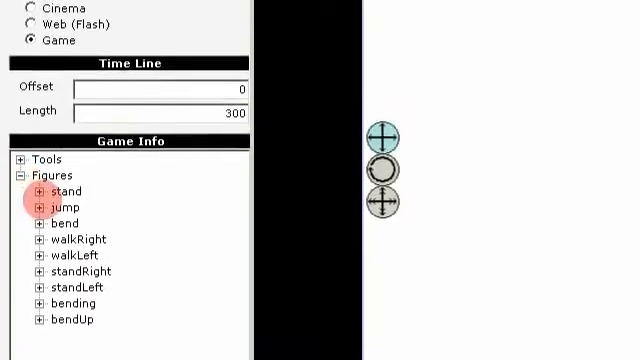